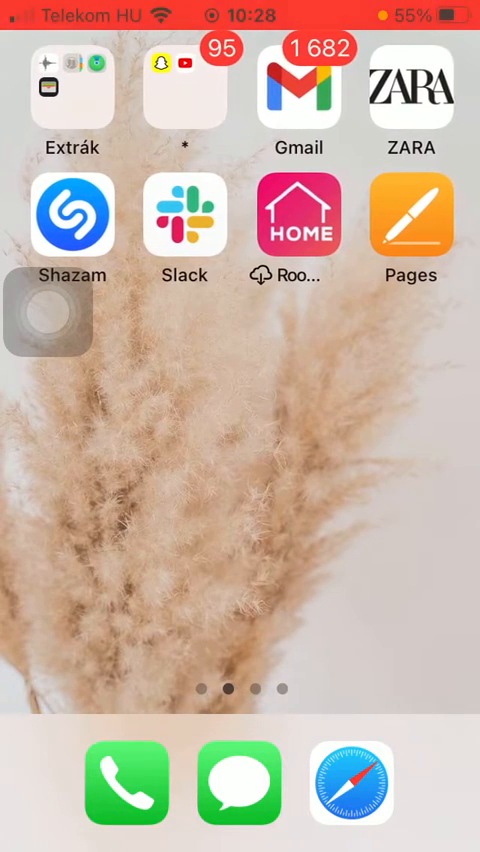
# Launch the Pages app from the iPhone Home Screen.
pyautogui.click(409, 215)
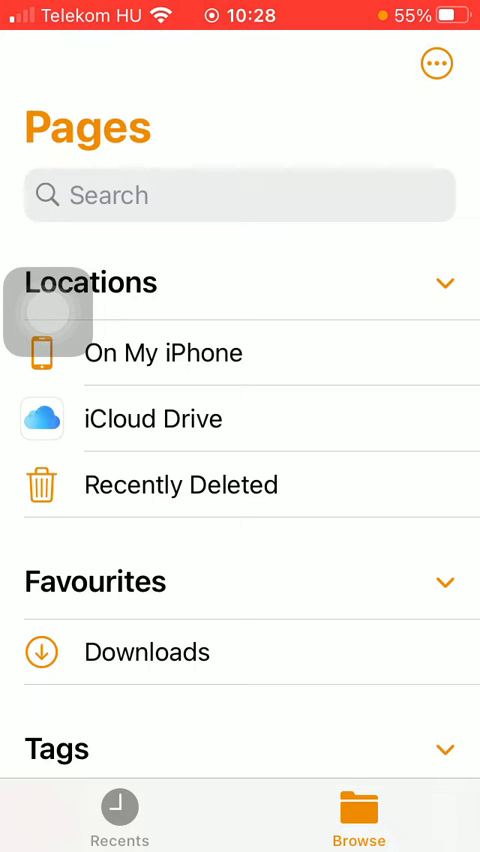
# Browse On My iPhone and dismiss the new-document sheet.
pyautogui.click(163, 352)
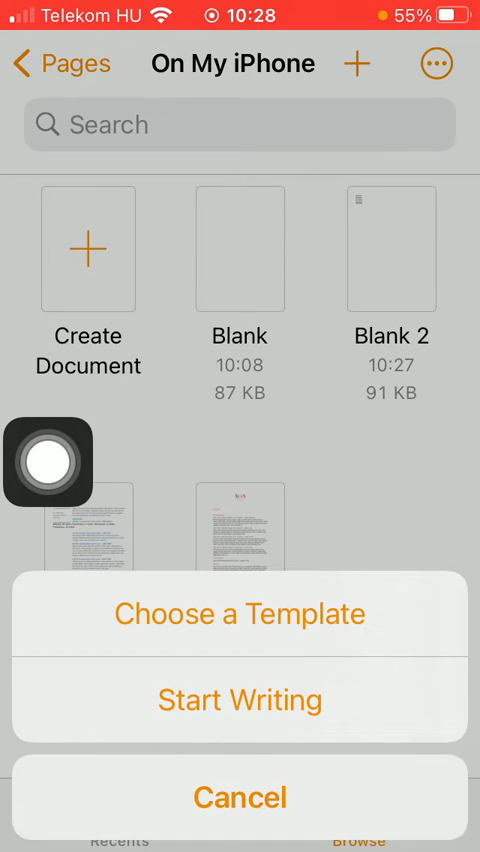
pyautogui.click(240, 797)
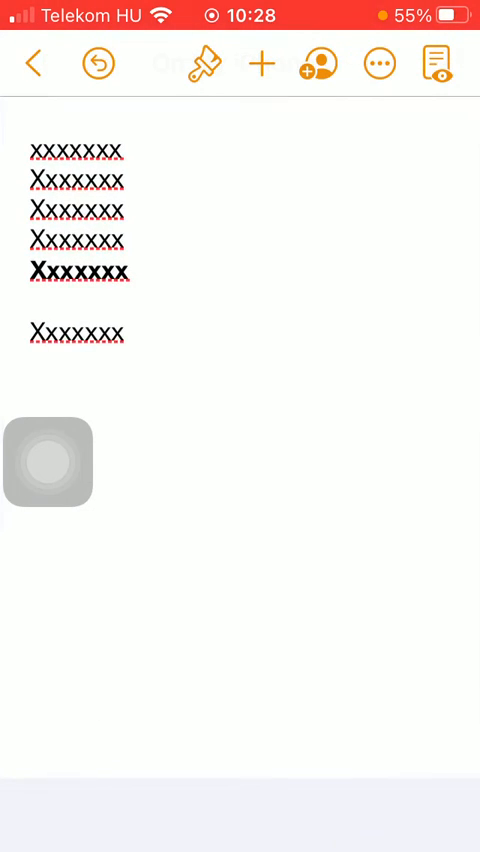
# Insert a footnote after the last line and type 'xxxxy' into it.
pyautogui.click(77, 333)
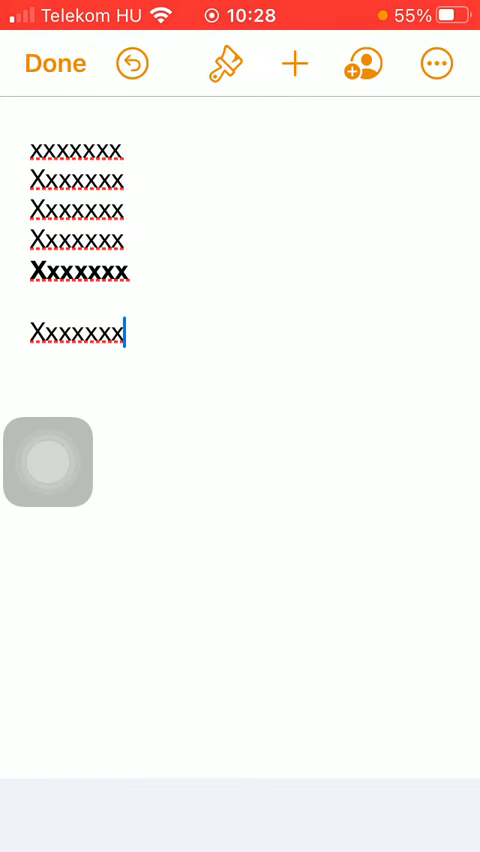
pyautogui.click(77, 332)
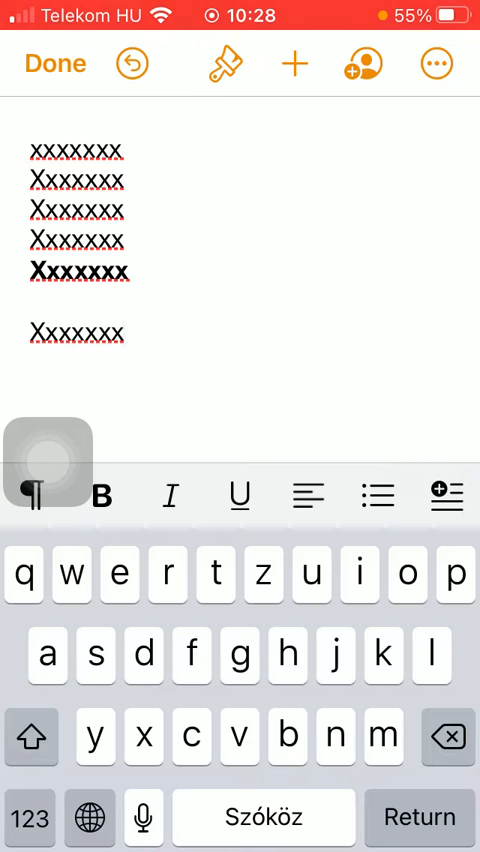
pyautogui.click(446, 495)
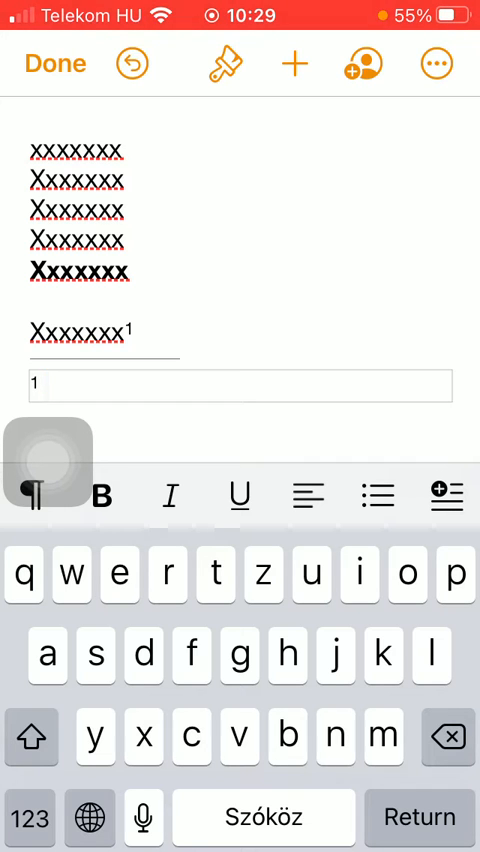
pyautogui.write('xxxxy')
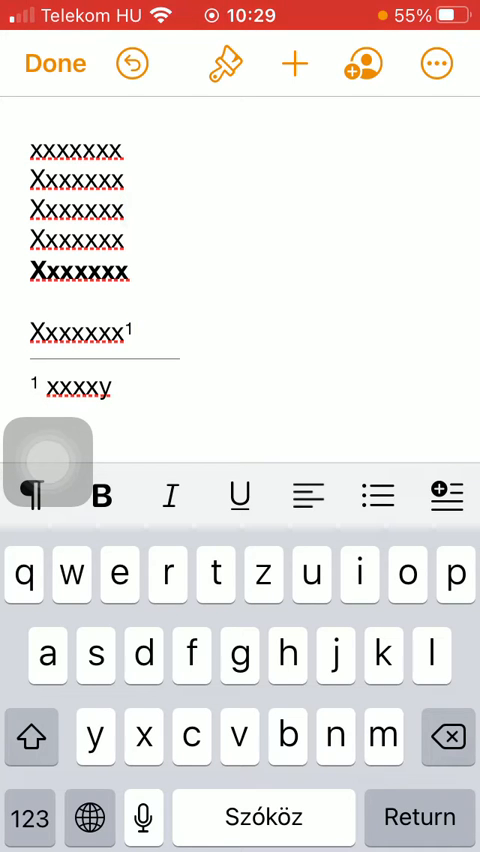
# Insert a footnote after the third line reading 'nnnn'.
pyautogui.click(446, 495)
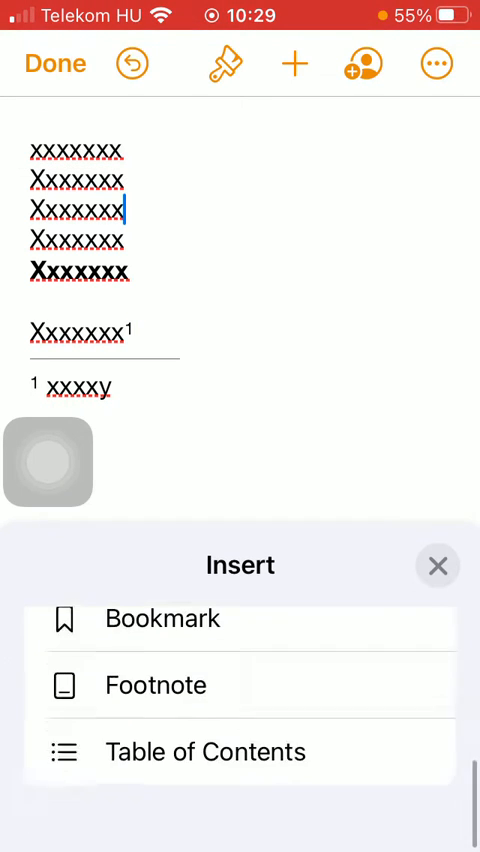
pyautogui.click(155, 685)
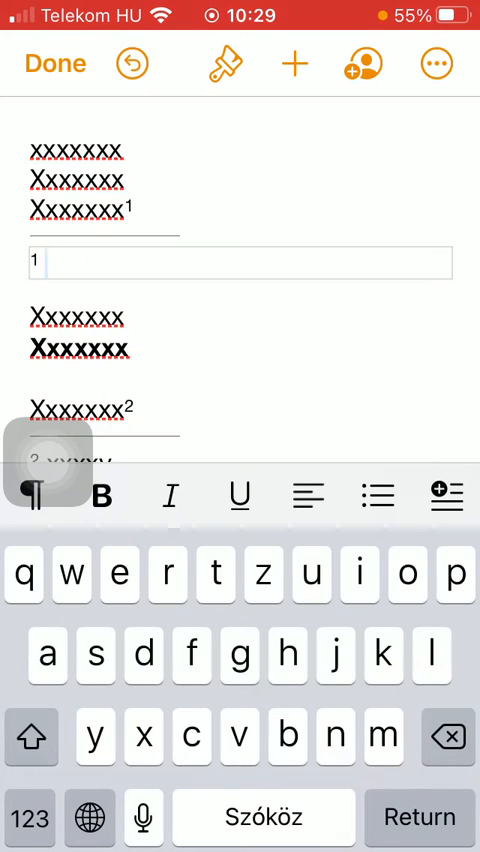
pyautogui.write('nnnn')
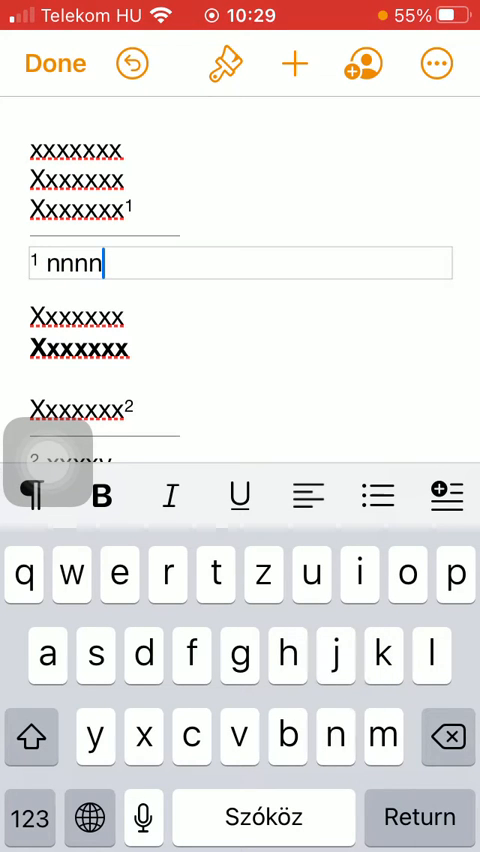